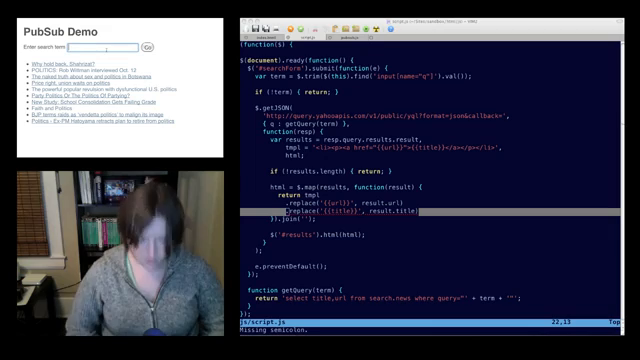
Search the demo page for 'cats' to list cat news headlines
type("cats")
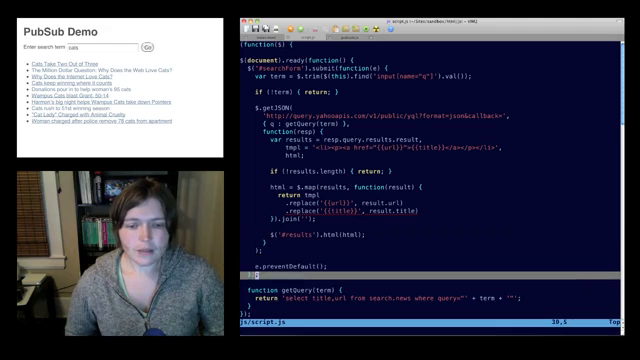
Scroll down script.js to the commented $.subscribe/$.publish PubSub version
scroll("down", 3)
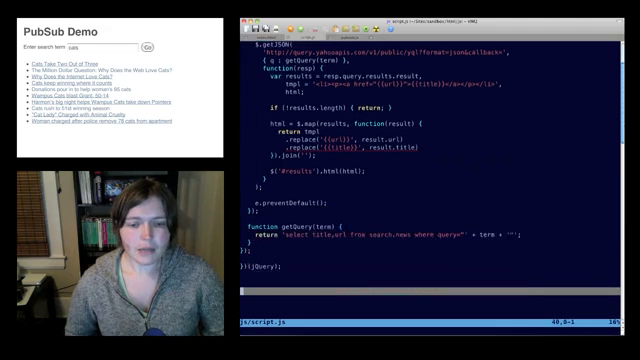
scroll("down", 3)
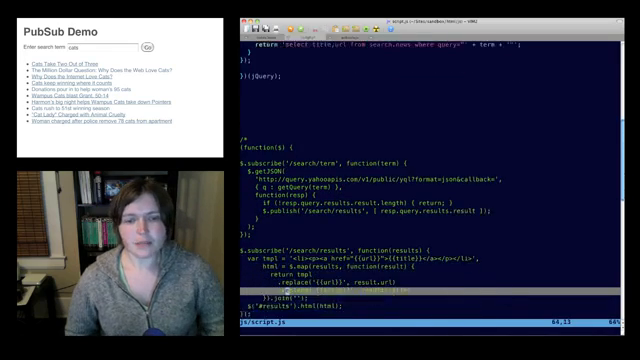
scroll("down", 3)
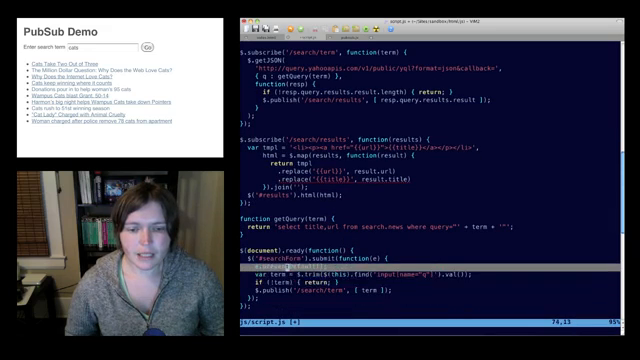
type("e.preventDefault();")
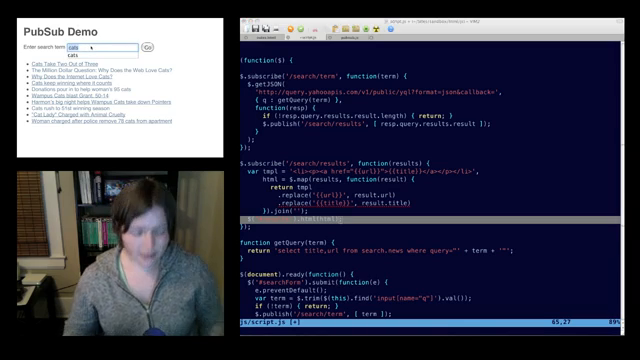
Search the reloaded demo page for 'dogs' to list dog headlines
type("dogs")
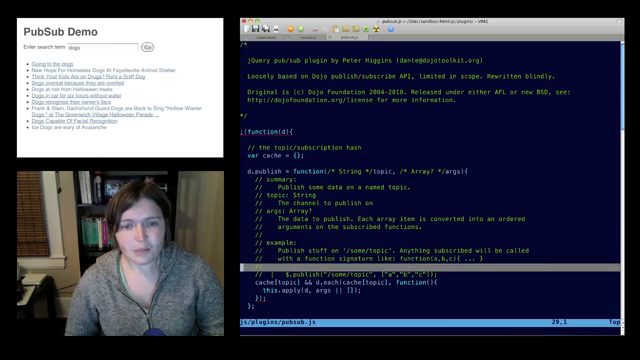
scroll("down", 3)
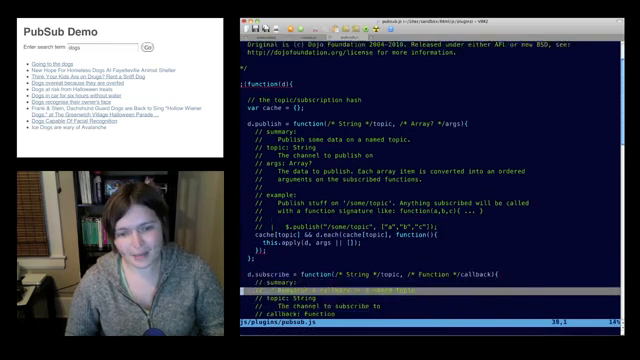
scroll("down", 3)
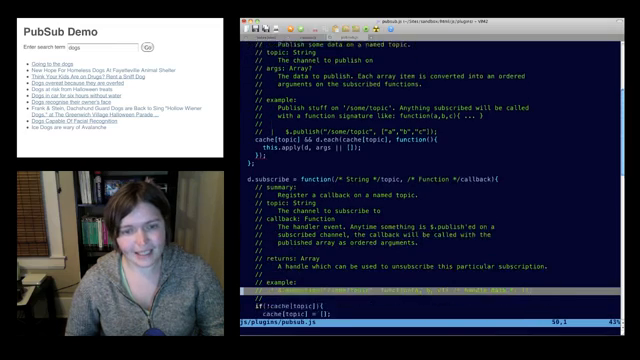
scroll("down", 3)
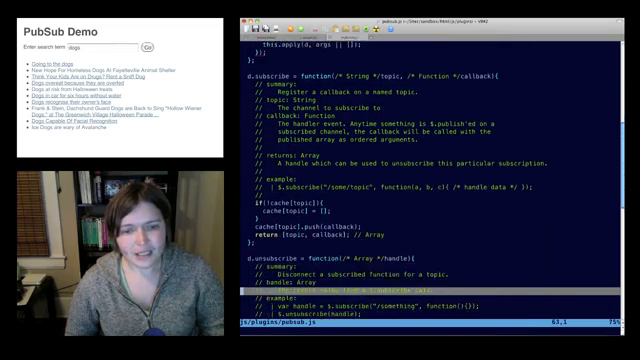
scroll("down", 3)
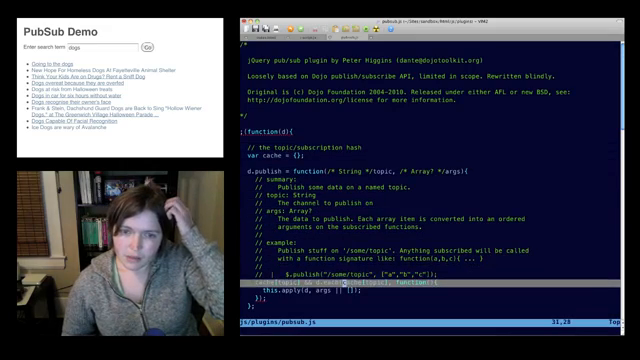
scroll("down", 3)
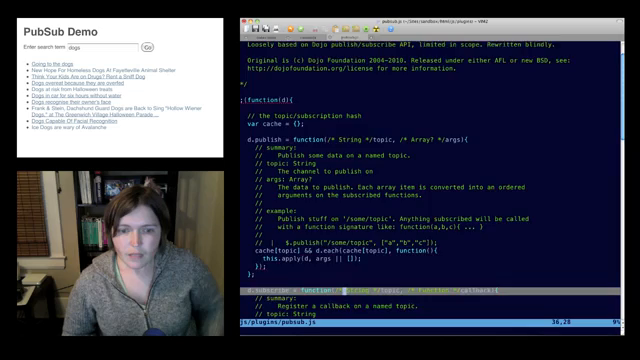
scroll("down", 3)
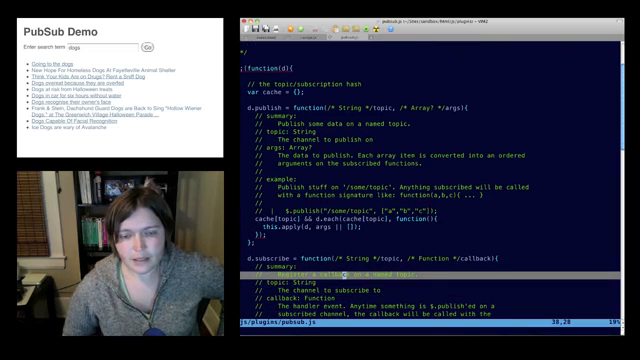
scroll("down", 3)
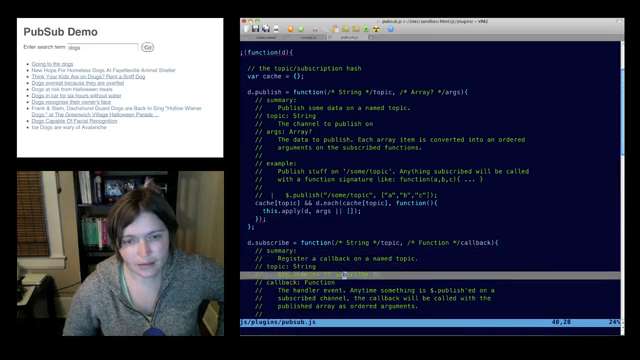
scroll("down", 3)
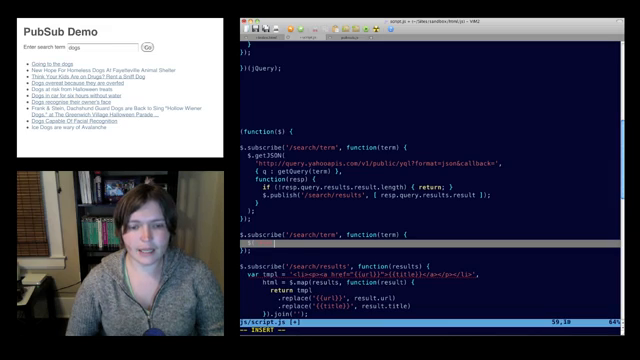
Type the subscriber body $('#searches').append('<li>' + term + '</li>');
type(".append(")
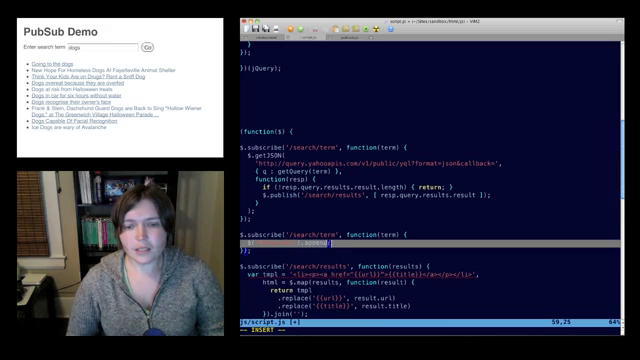
type("append")
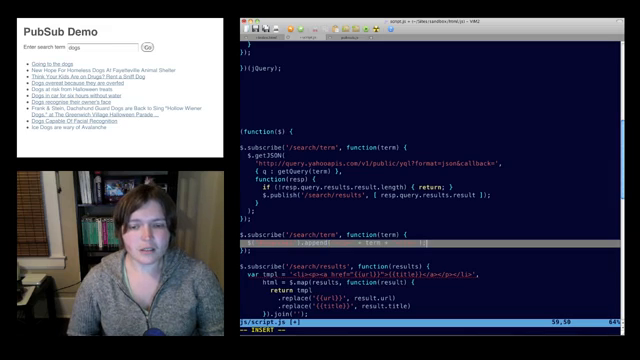
type("$('#searches').append('<li>' + term + '</li>');")
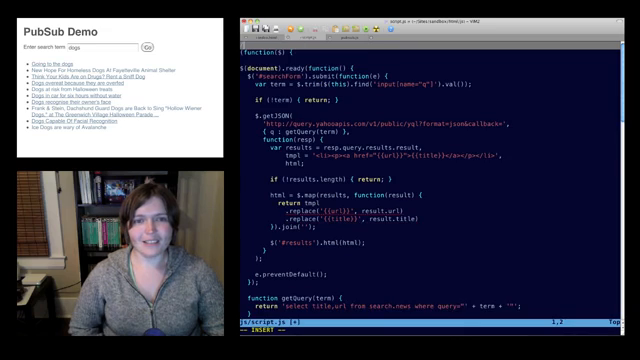
scroll("down", 3)
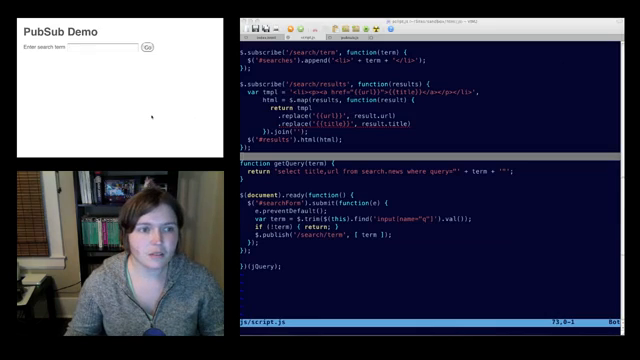
Reload the PubSub Demo page and focus its search field
left_click(75, 48)
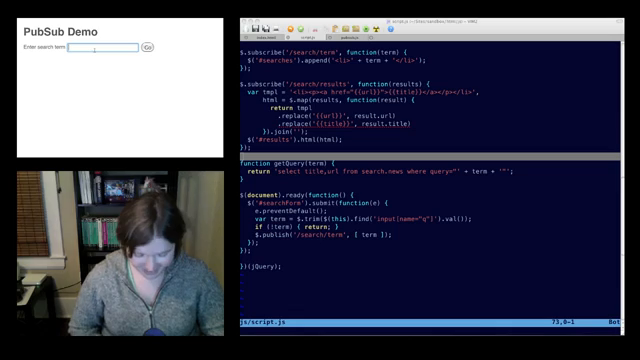